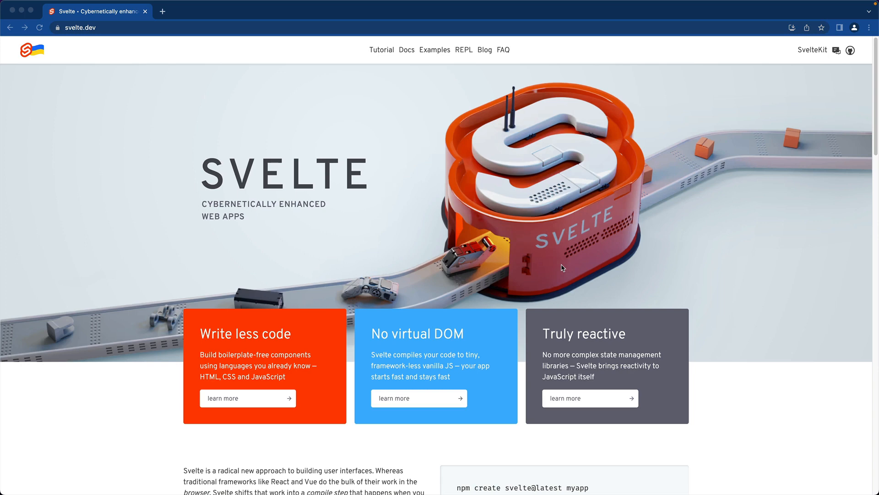
mouse_move(566, 256)
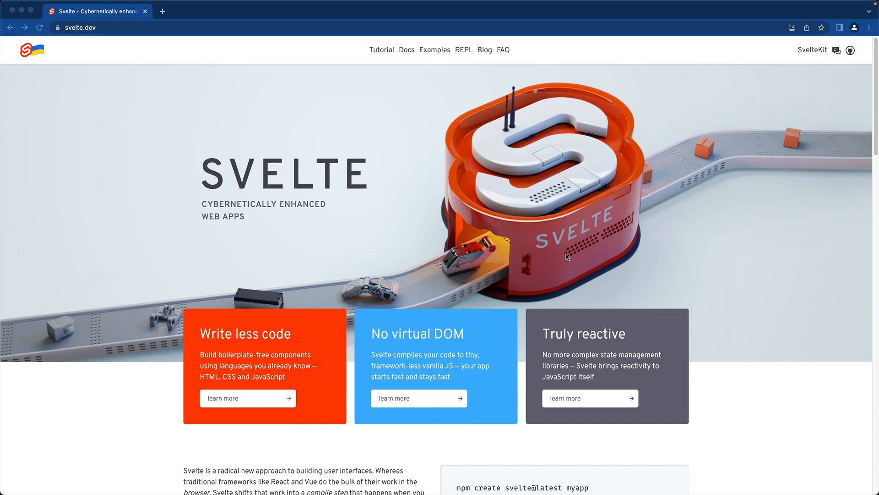
mouse_move(696, 253)
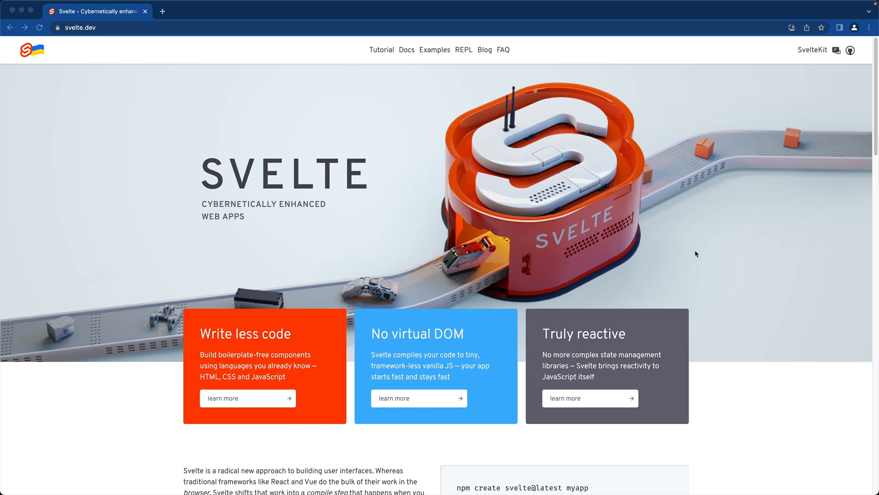
View the compiled JS output, scrolling past create_fragment to the name variable and App class.
scroll(down, 3)
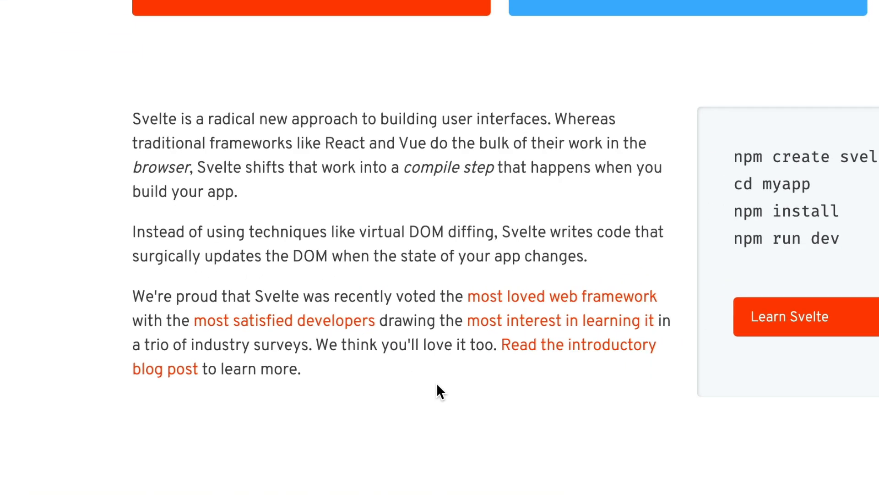
scroll(up, 3)
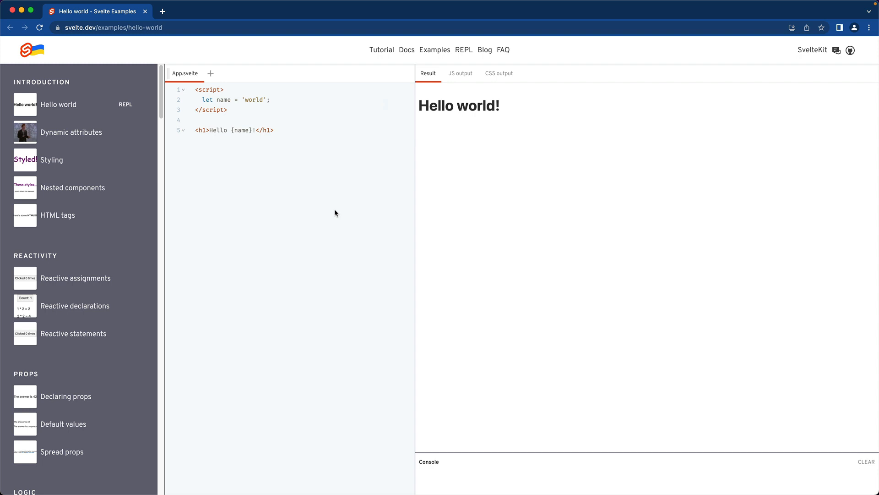
mouse_move(306, 134)
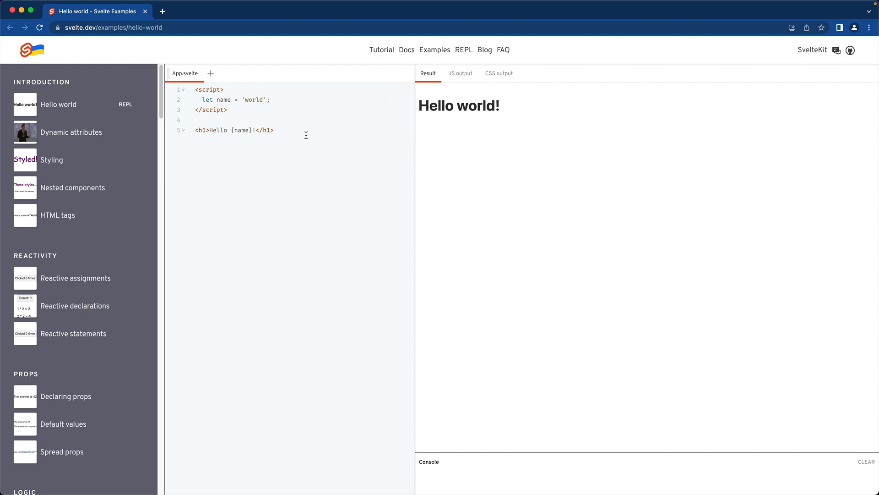
mouse_move(477, 162)
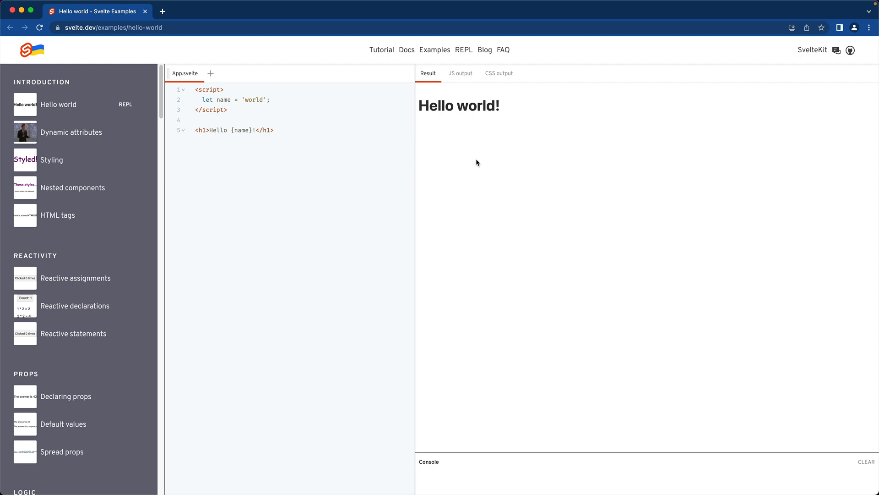
mouse_move(255, 116)
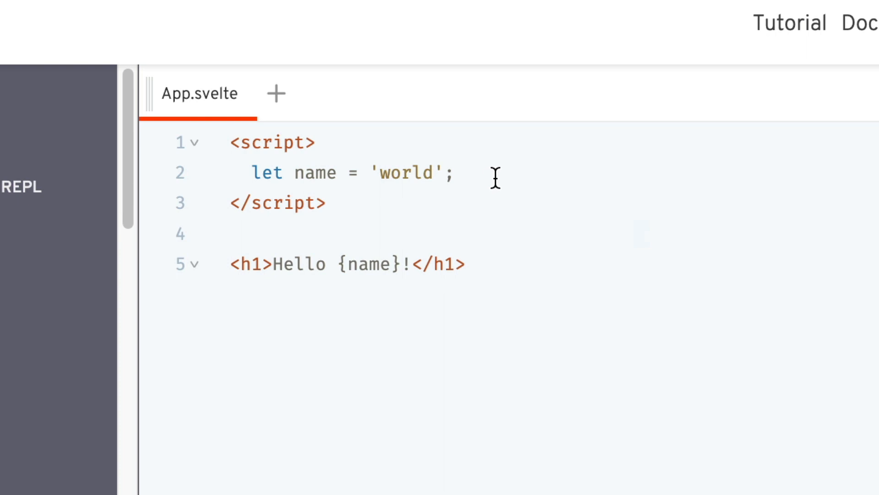
mouse_move(462, 172)
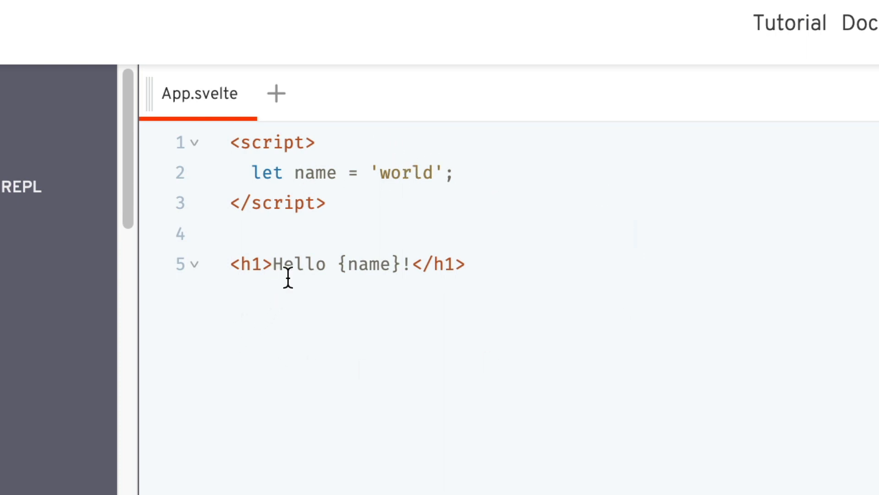
mouse_move(352, 280)
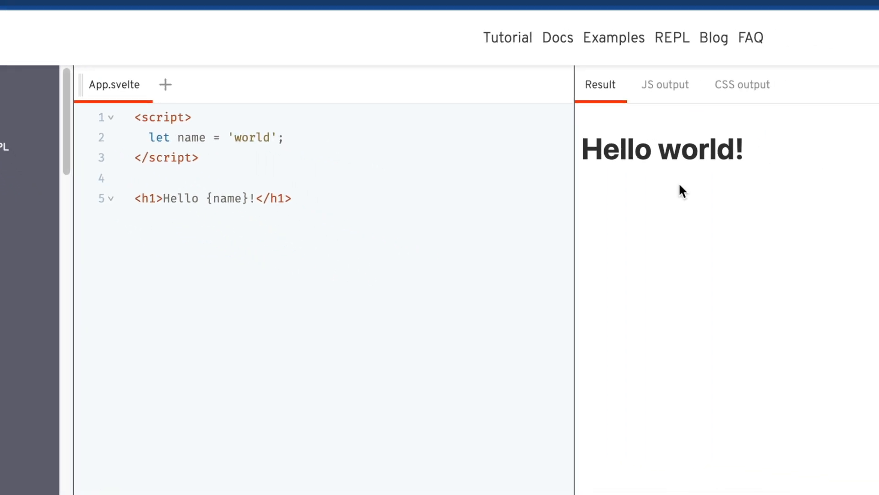
mouse_move(648, 196)
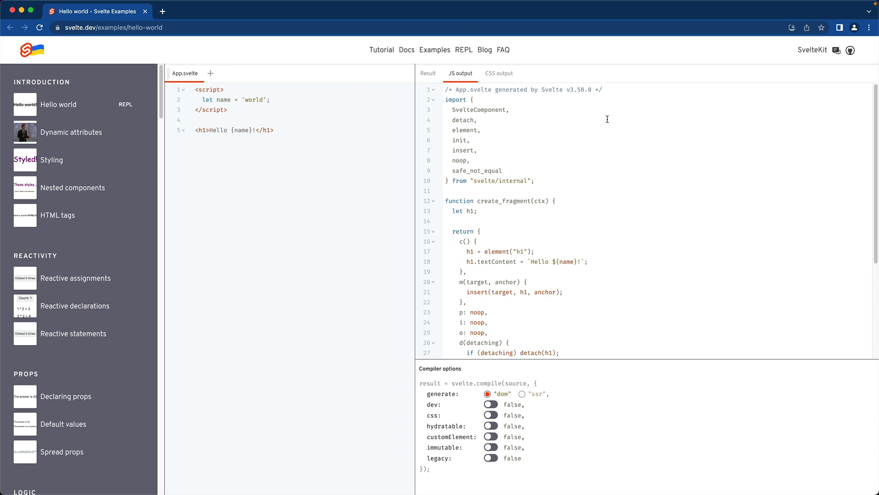
mouse_move(507, 202)
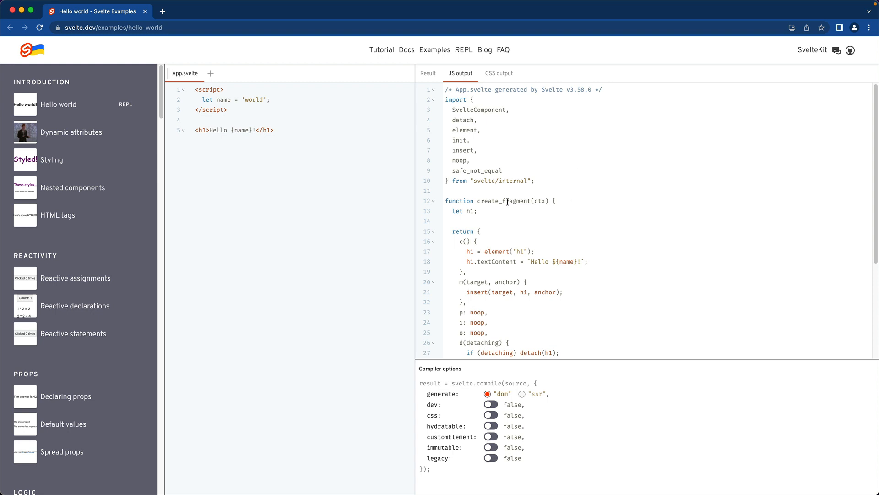
click(427, 73)
text(Alex)
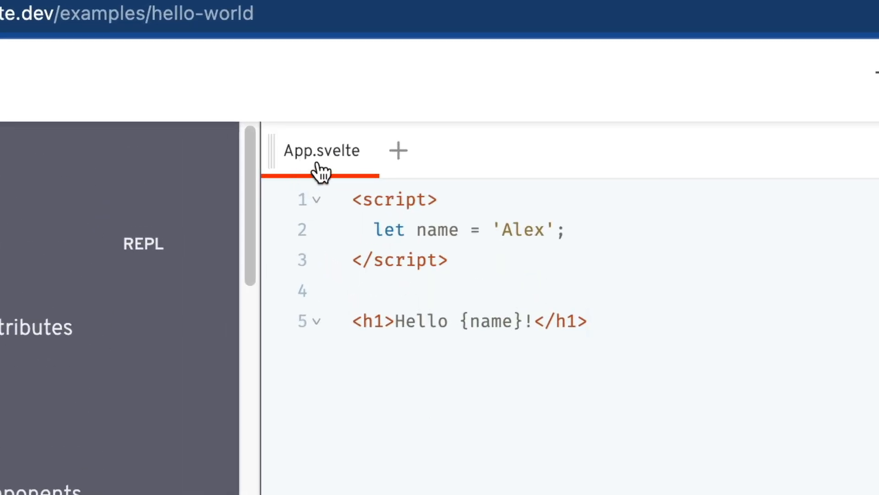
mouse_move(348, 174)
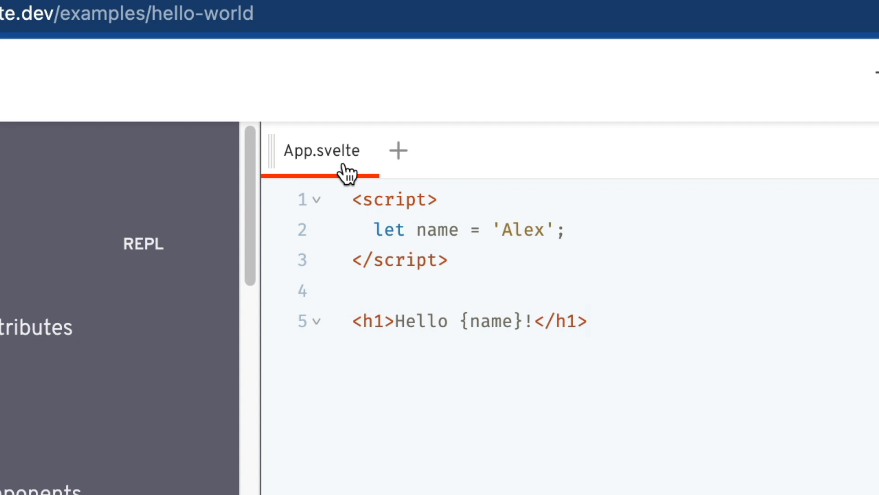
click(586, 321)
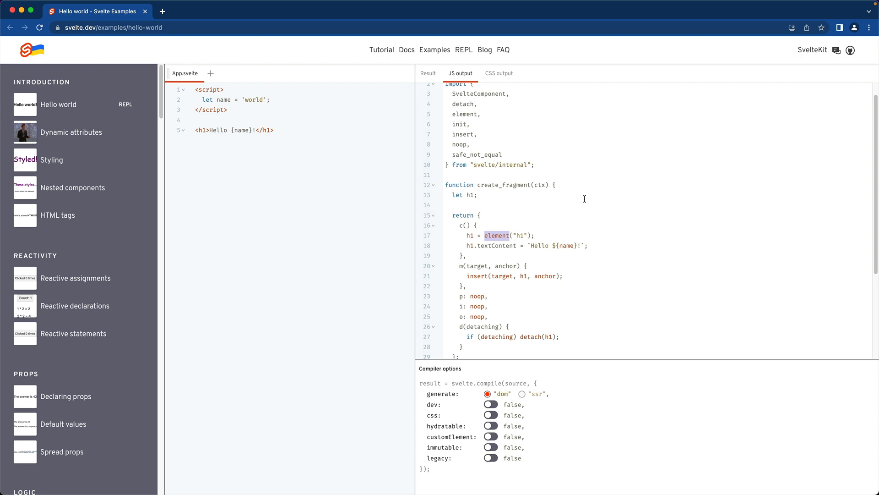
scroll(down, 3)
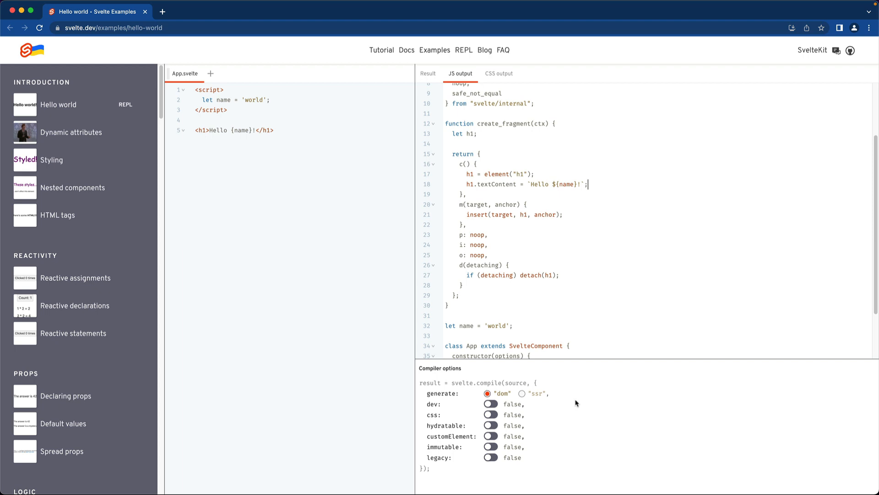
Set the compiler's generate option to ssr to produce create_ssr_component output.
click(522, 393)
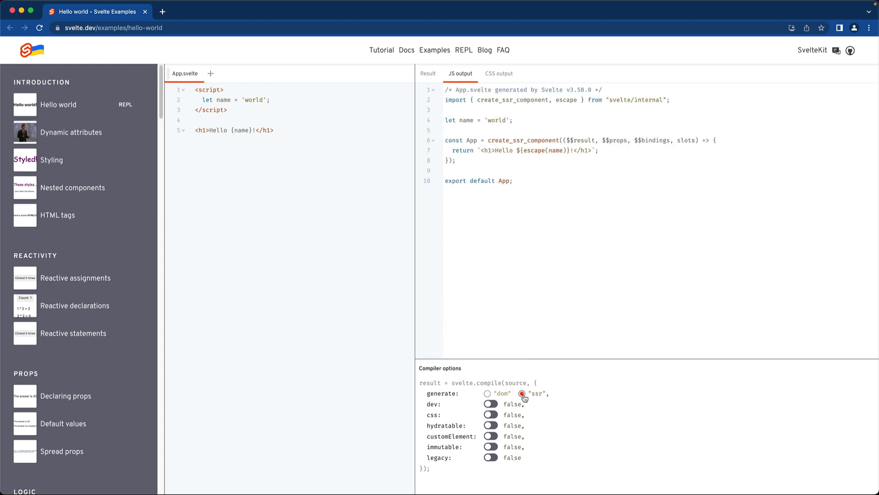
mouse_move(553, 273)
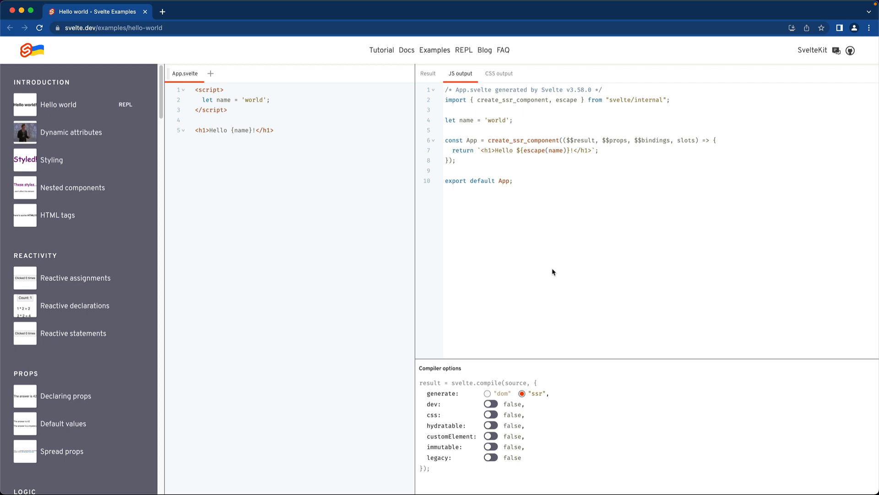
mouse_move(507, 290)
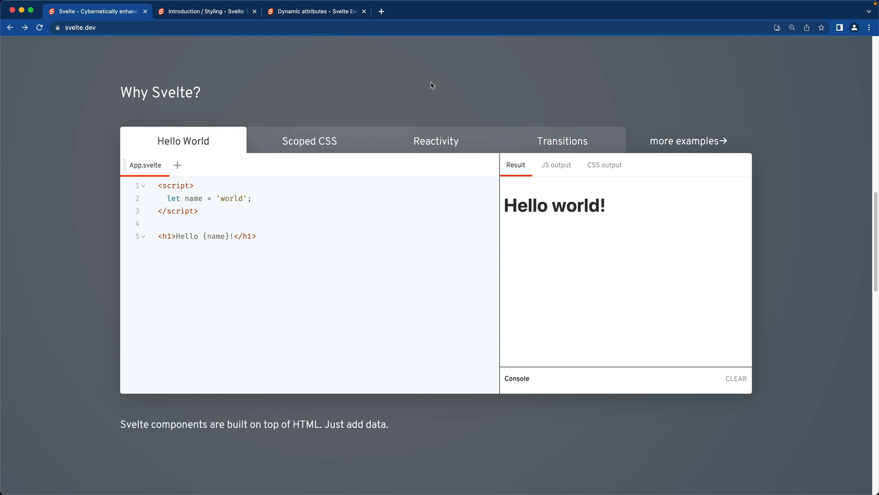
mouse_move(444, 127)
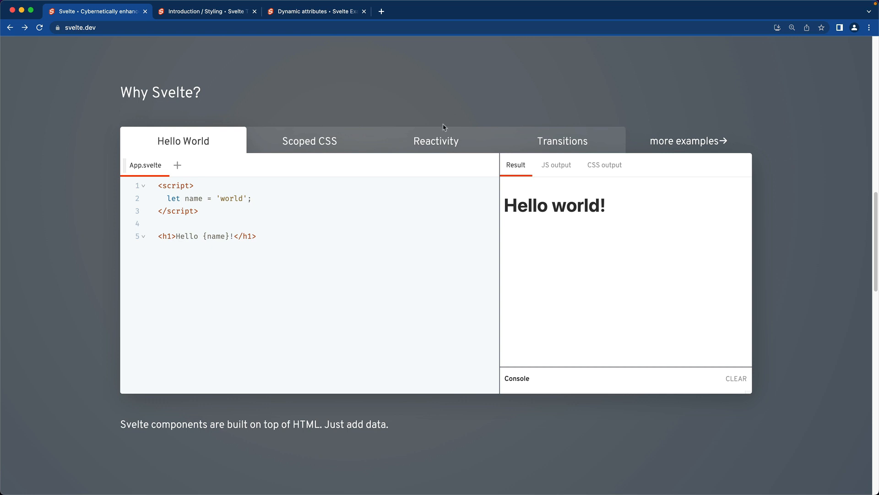
mouse_move(230, 206)
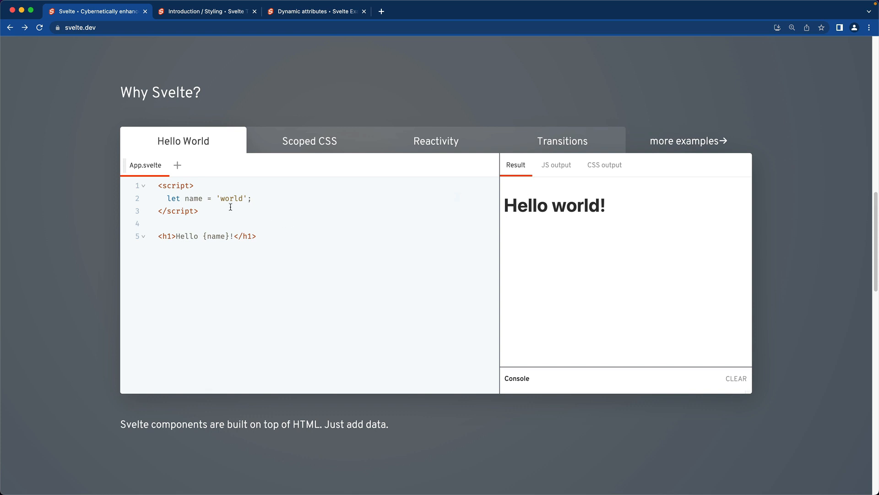
Change the Hello World name from 'world' to 'Alex' and check the {name} heading.
text(Alex)
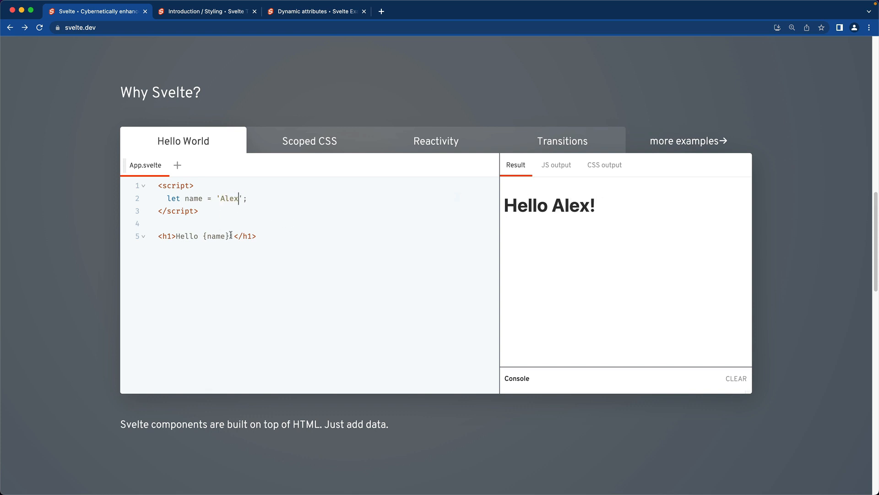
double_click(215, 235)
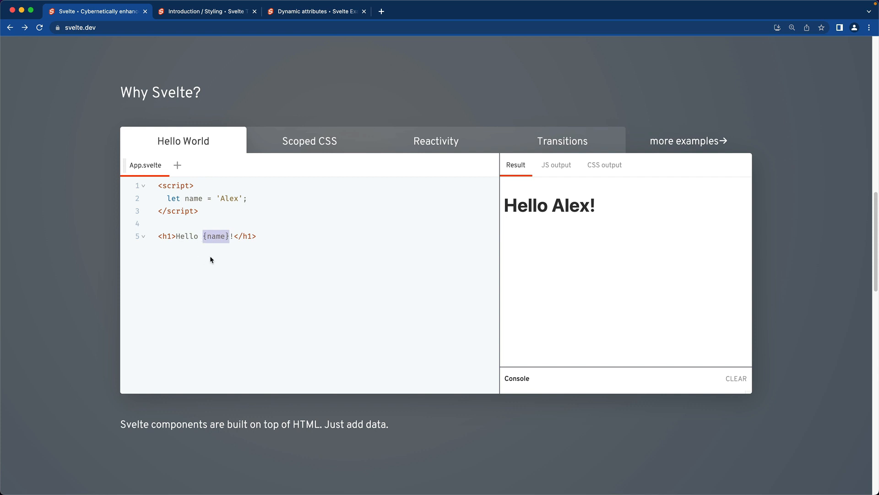
click(257, 237)
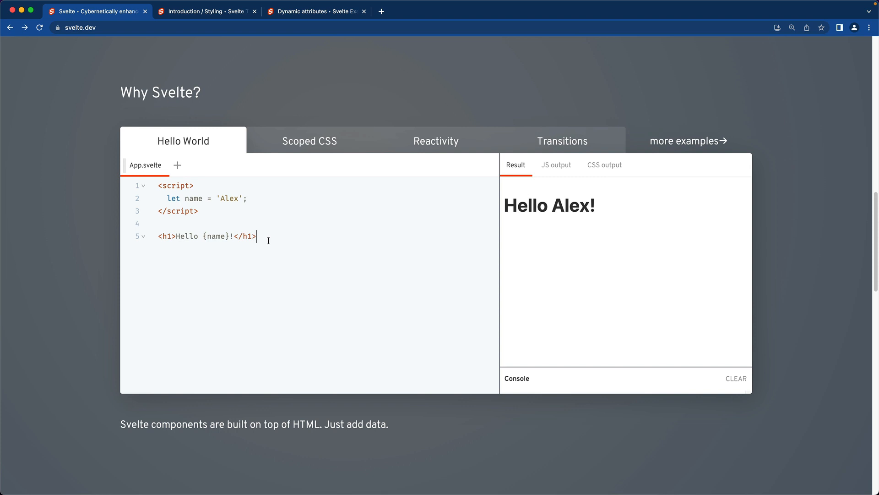
mouse_move(197, 201)
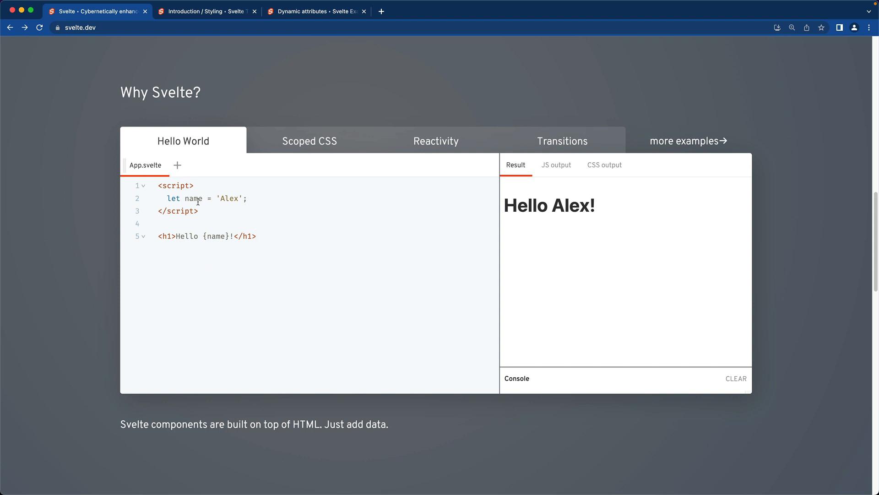
click(310, 141)
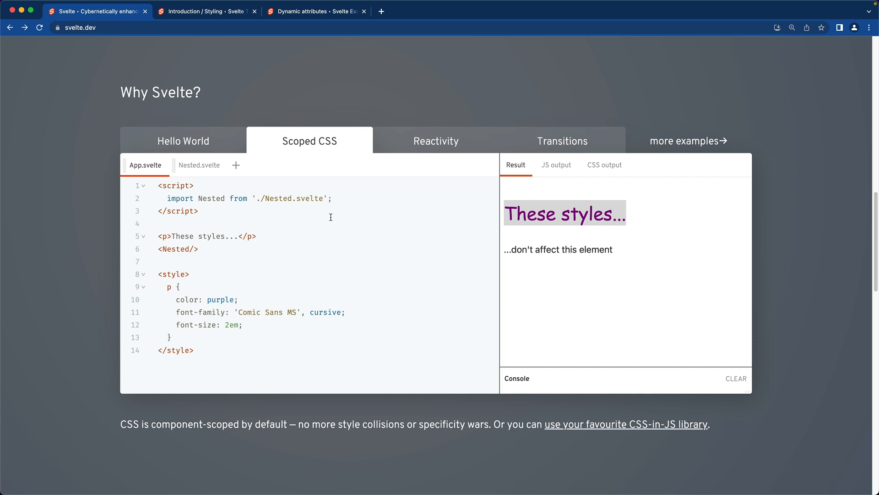
Browse the Scoped CSS example's Nested component file, then return to App.svelte.
click(159, 223)
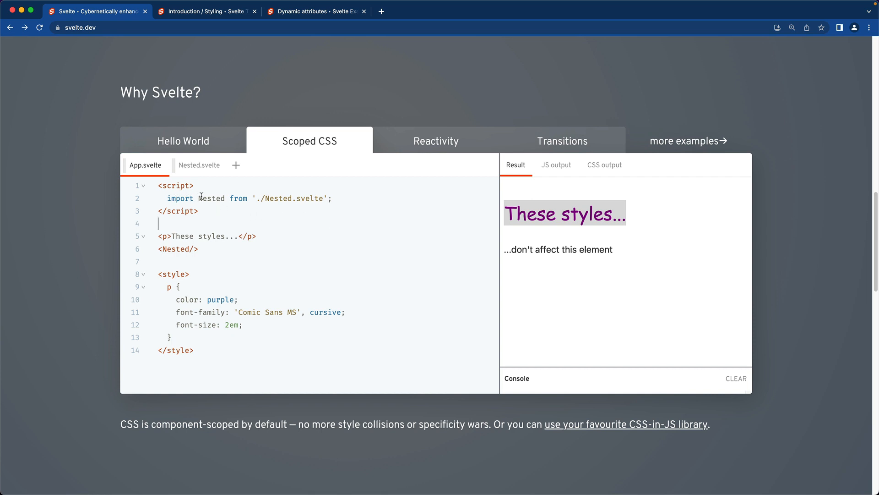
mouse_move(192, 171)
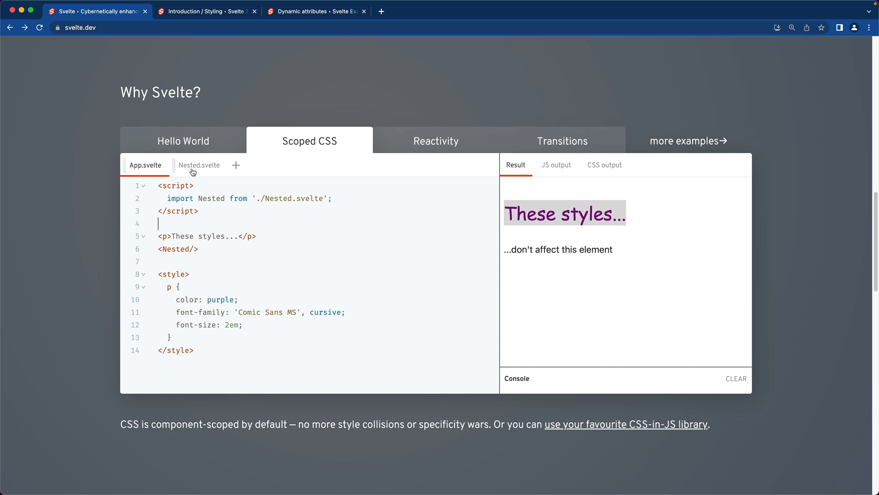
click(199, 165)
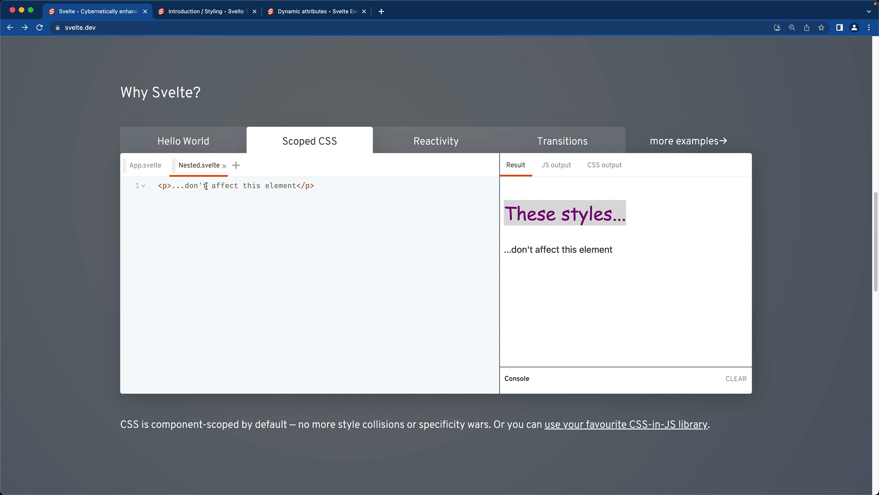
click(145, 164)
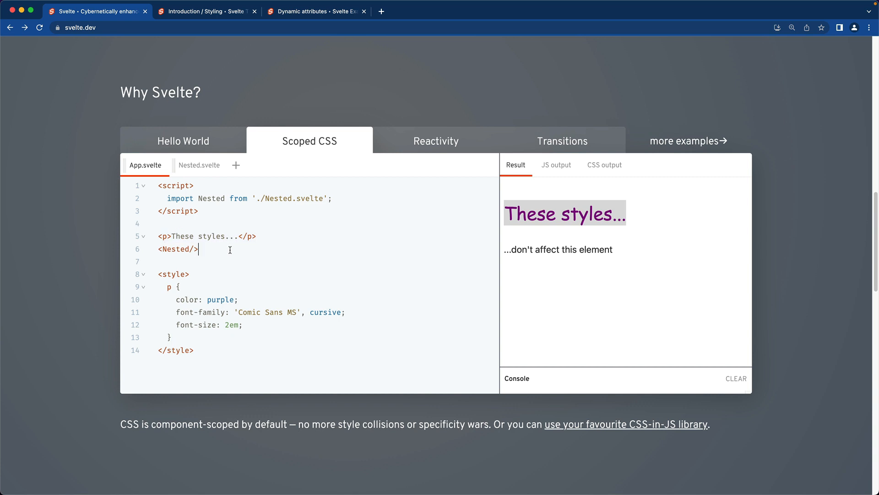
click(199, 165)
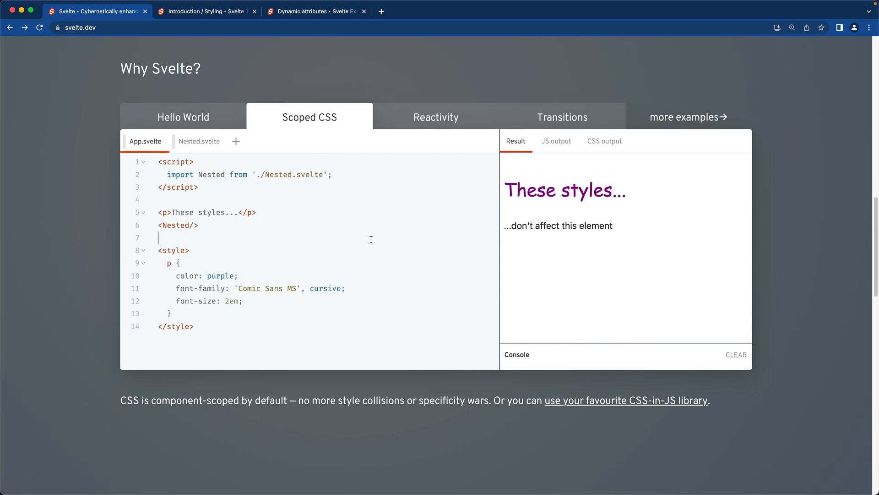
mouse_move(430, 215)
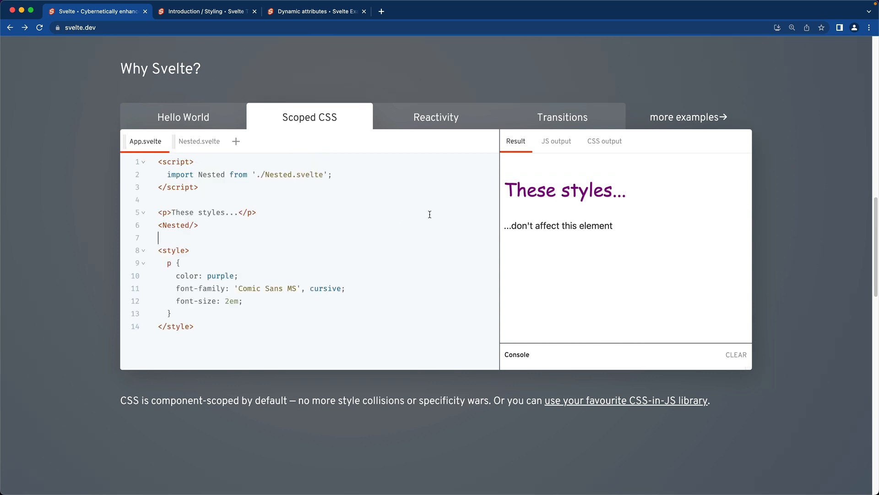
Highlight the paragraph's generated svelte-urs9w7 class in the compiled JavaScript.
click(556, 141)
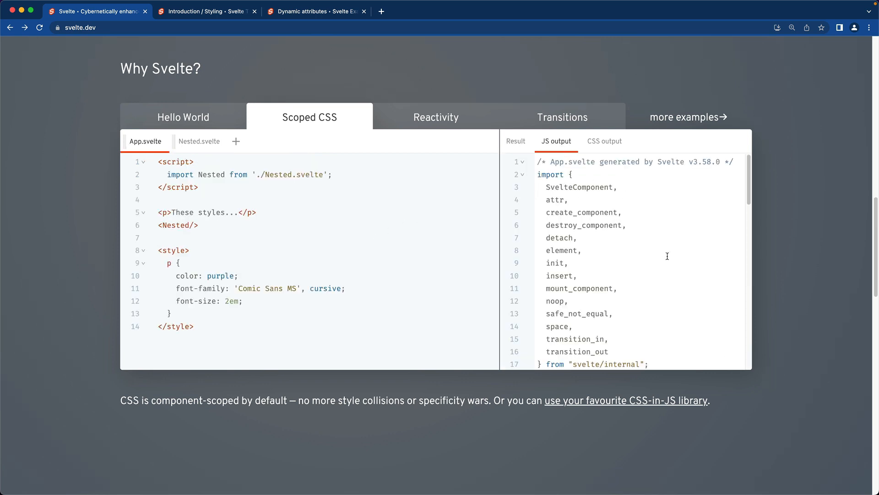
scroll(down, 3)
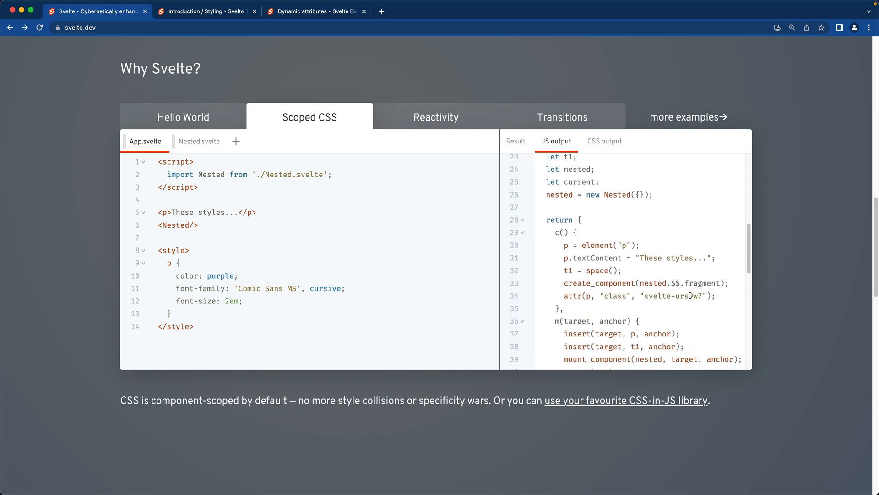
double_click(695, 257)
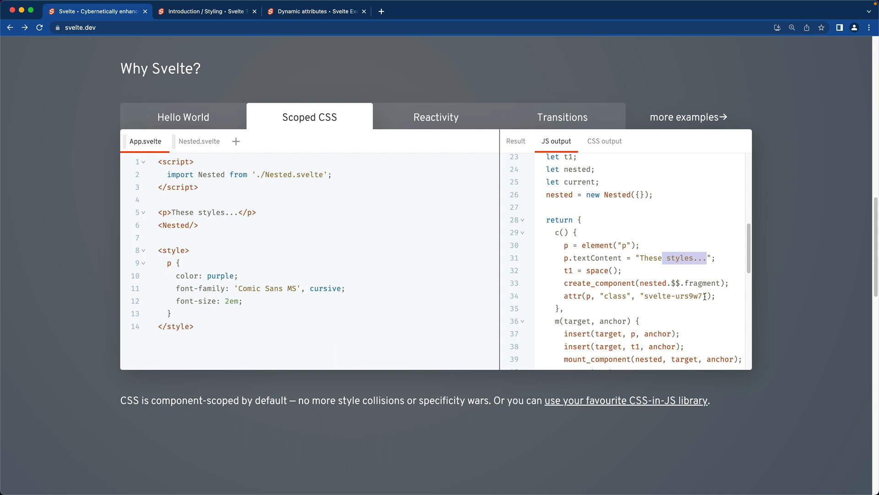
double_click(670, 297)
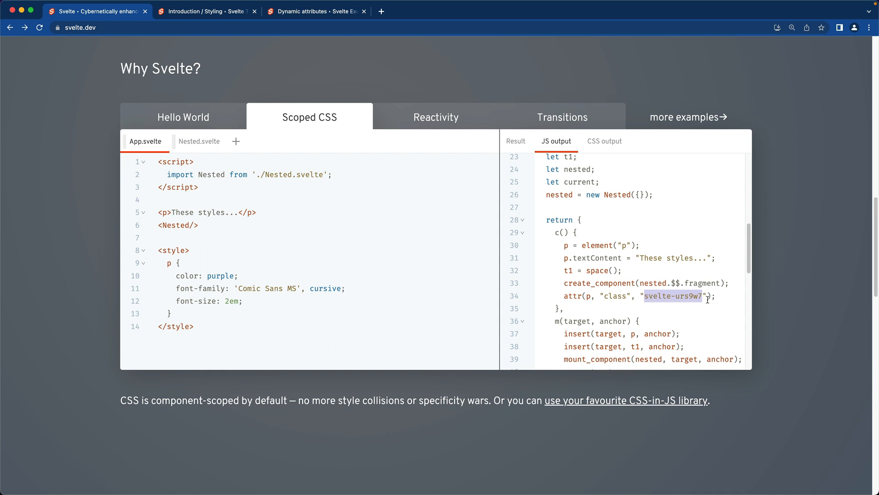
mouse_move(636, 303)
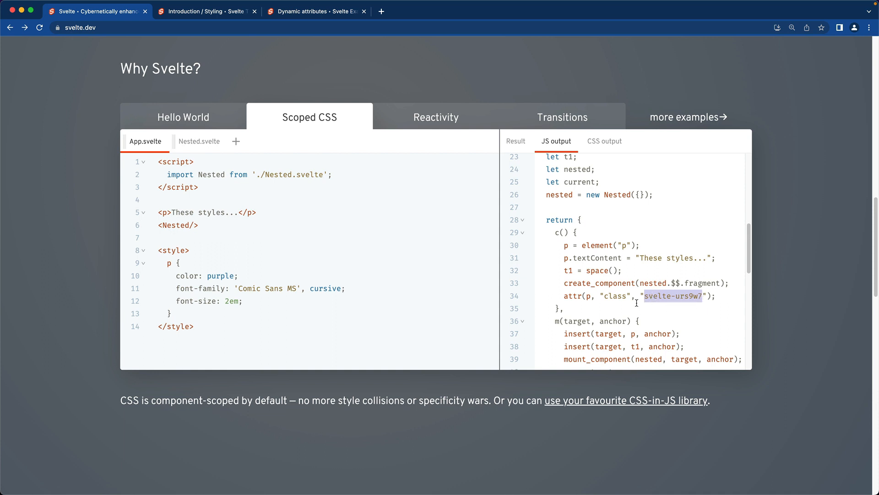
mouse_move(615, 296)
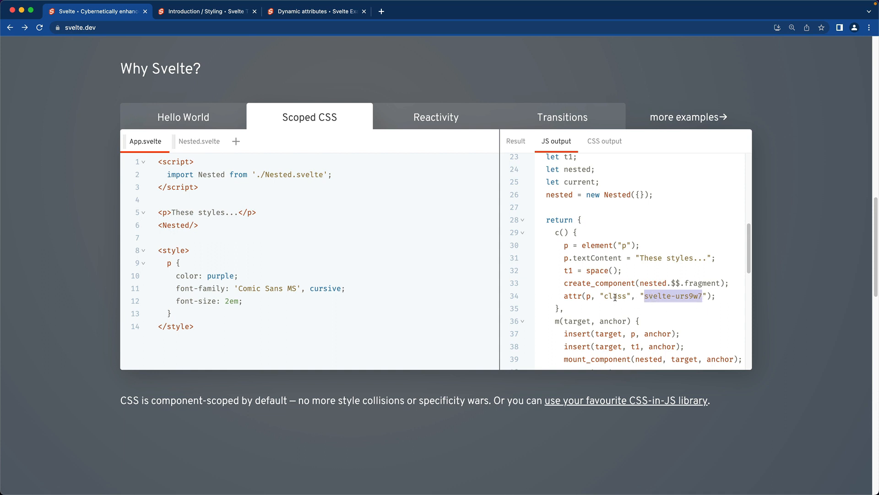
Inspect the scoped p.svelte-urs9w7 rule in the compiled CSS output.
click(604, 141)
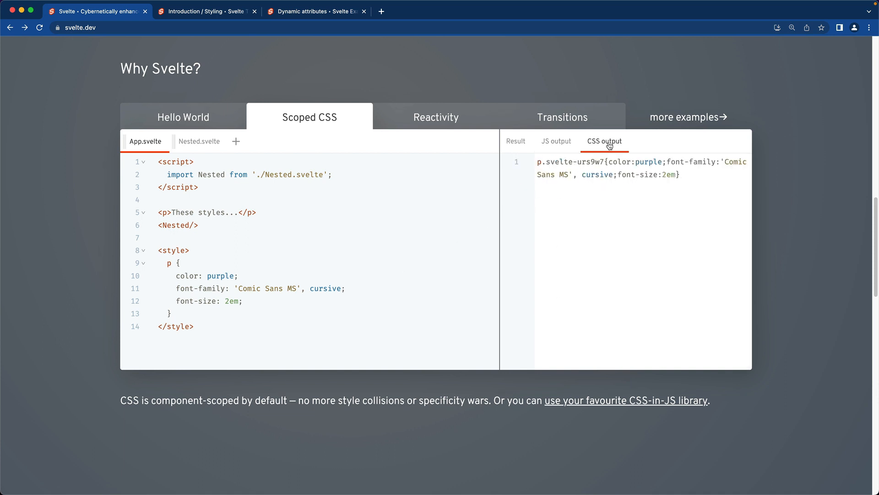
double_click(573, 162)
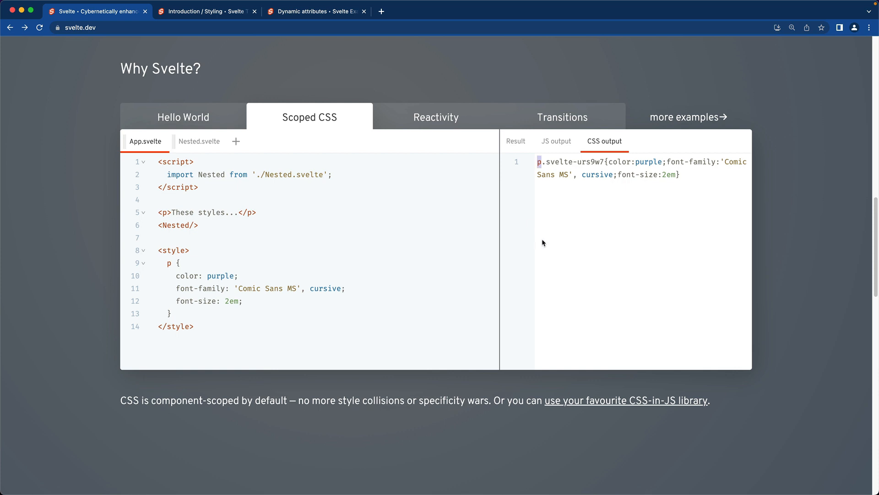
mouse_move(622, 222)
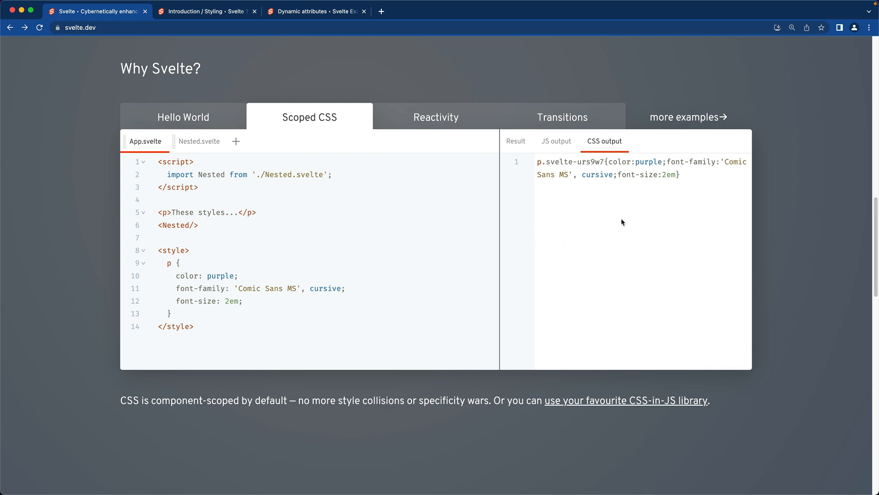
click(679, 175)
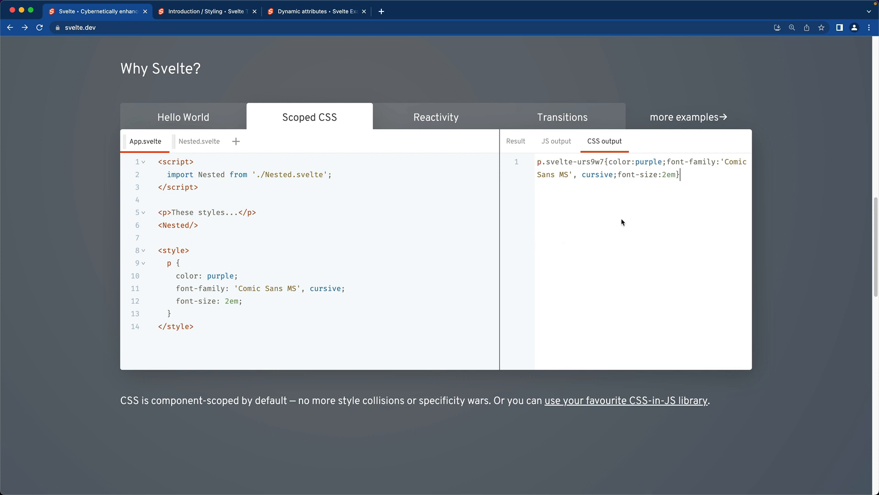
click(437, 117)
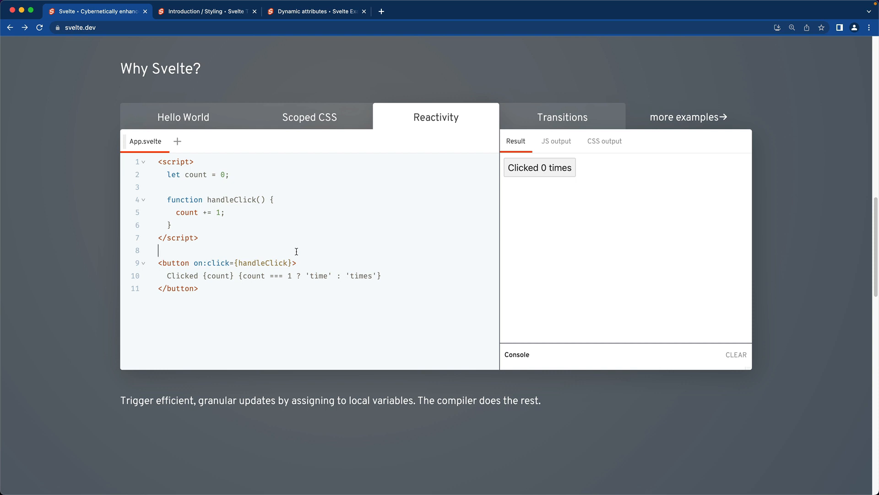
mouse_move(312, 269)
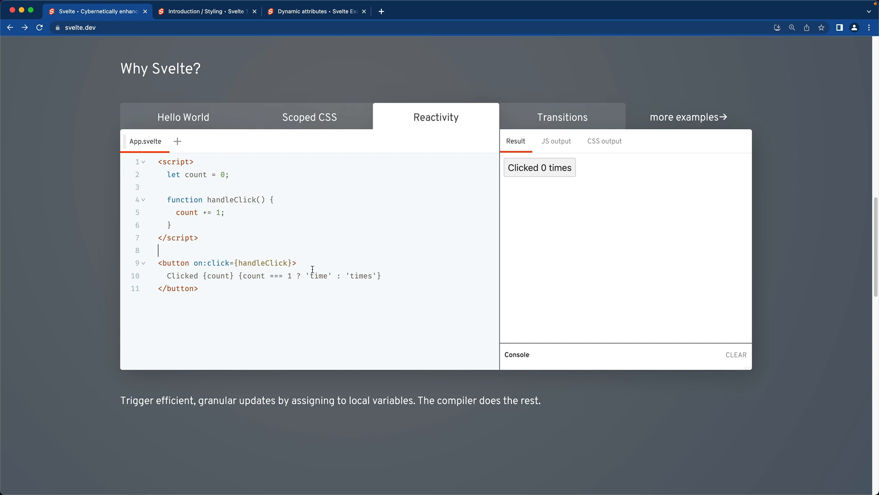
mouse_move(537, 222)
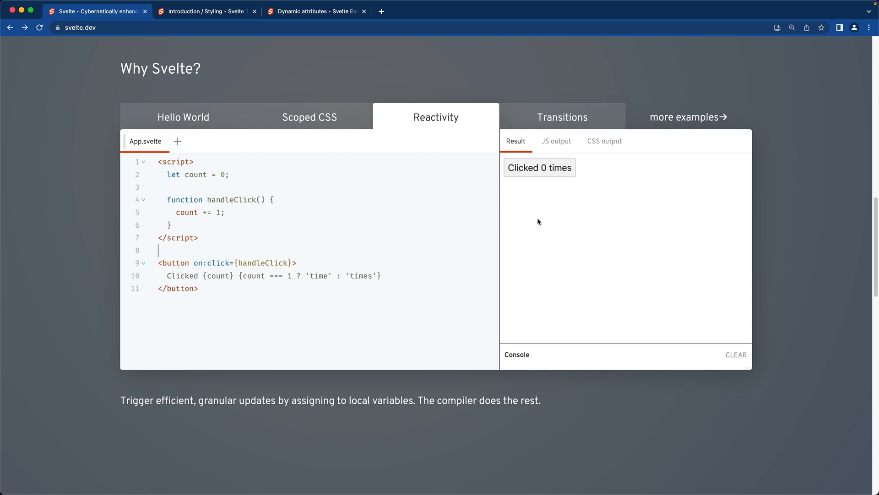
mouse_move(238, 179)
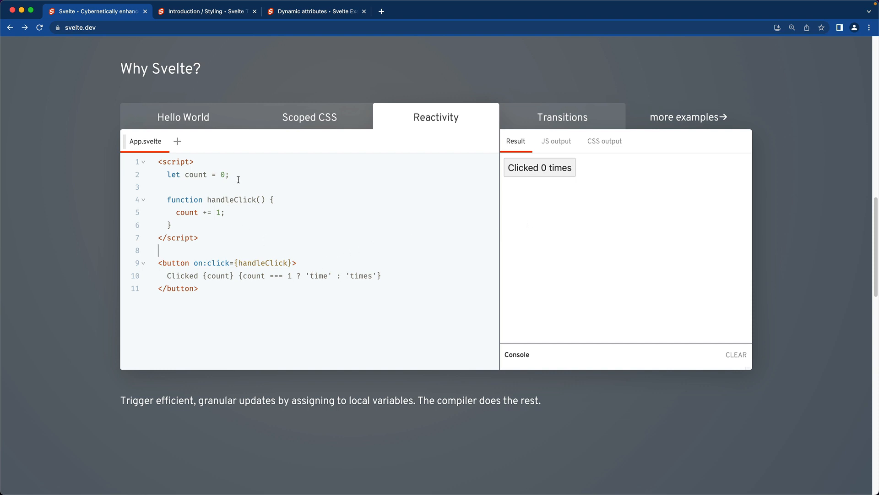
Highlight on:click and {count} in the code, then increment the button to 'Clicked 1 time'.
triple_click(194, 174)
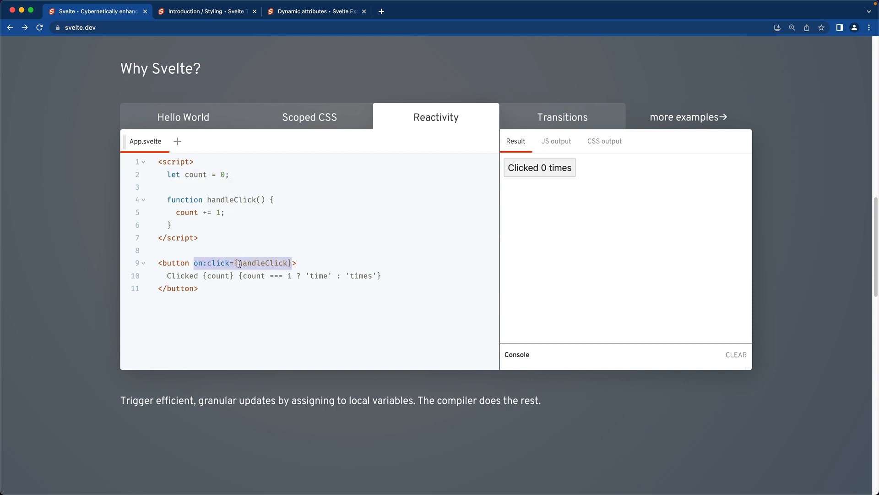
click(295, 262)
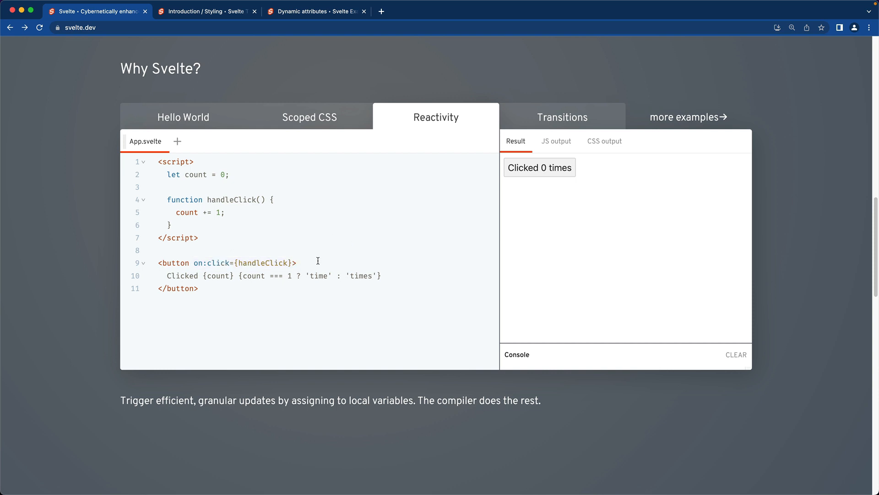
mouse_move(222, 280)
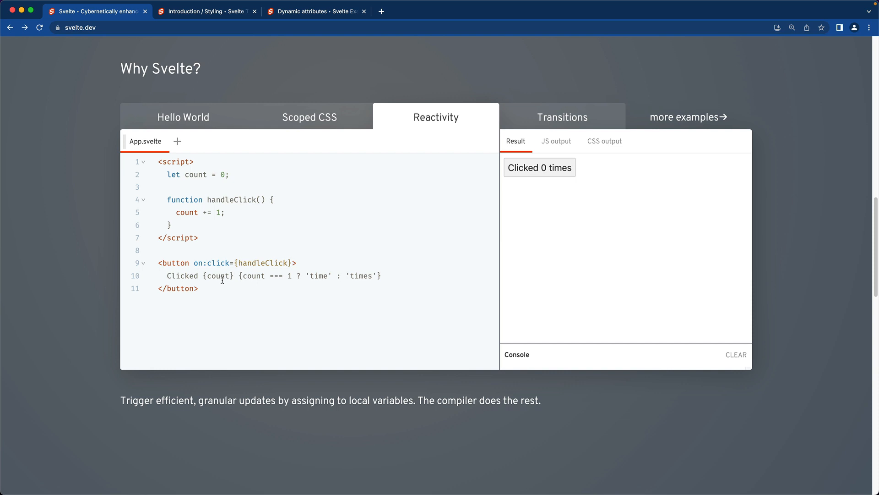
double_click(212, 276)
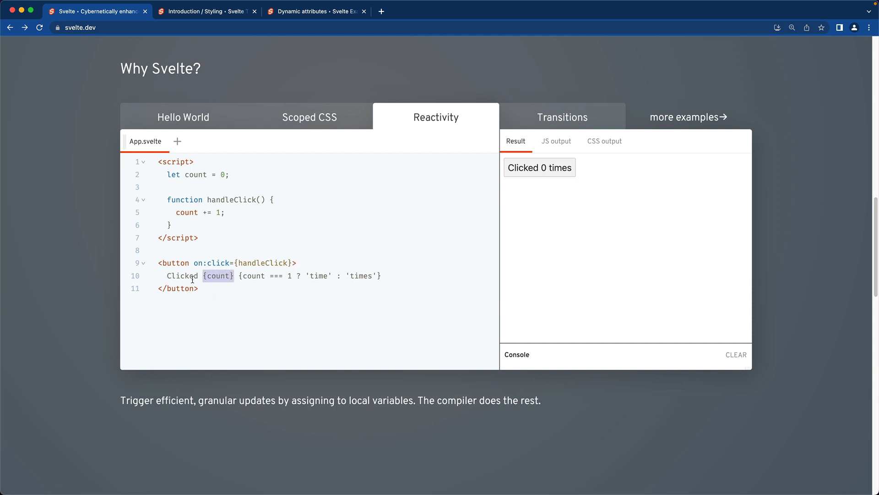
click(539, 167)
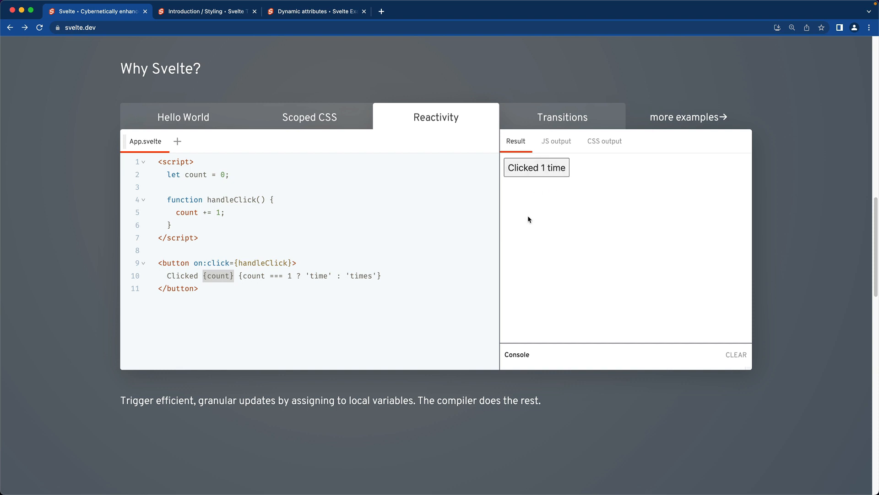
mouse_move(273, 280)
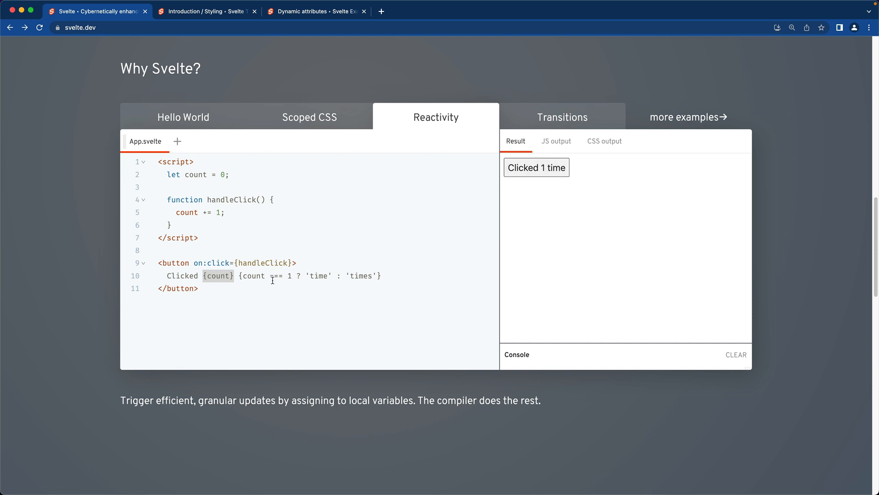
mouse_move(366, 265)
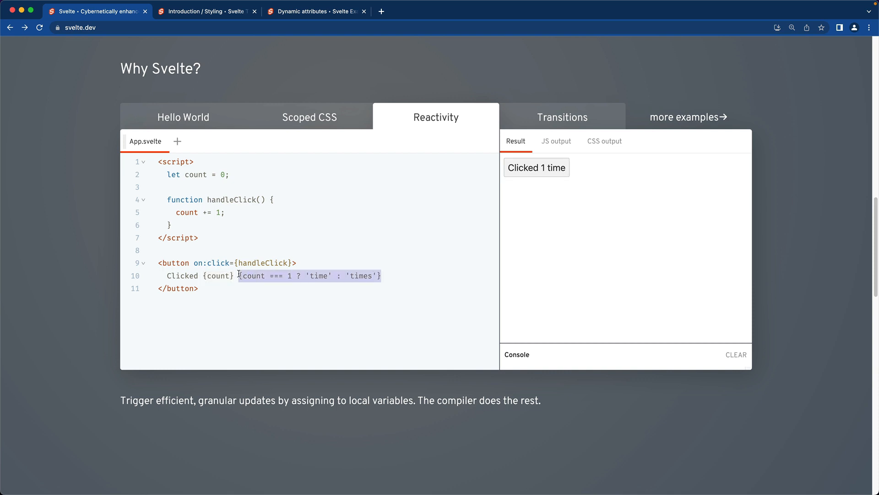
click(563, 116)
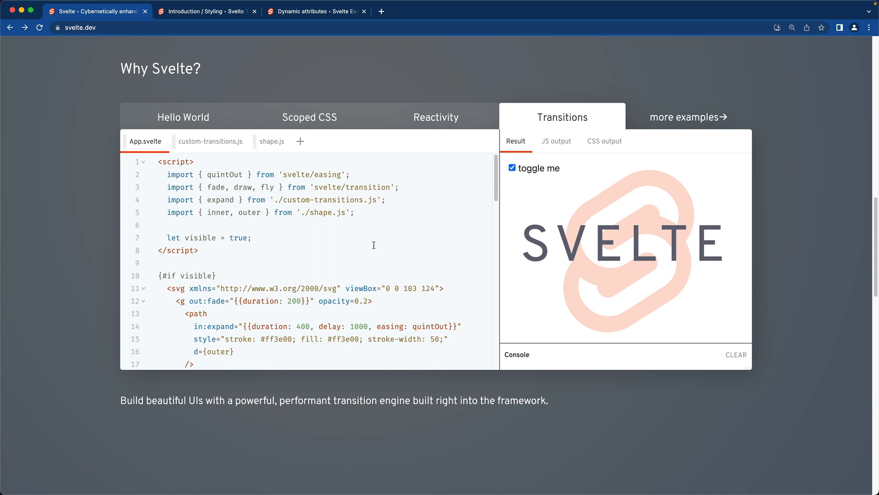
mouse_move(418, 229)
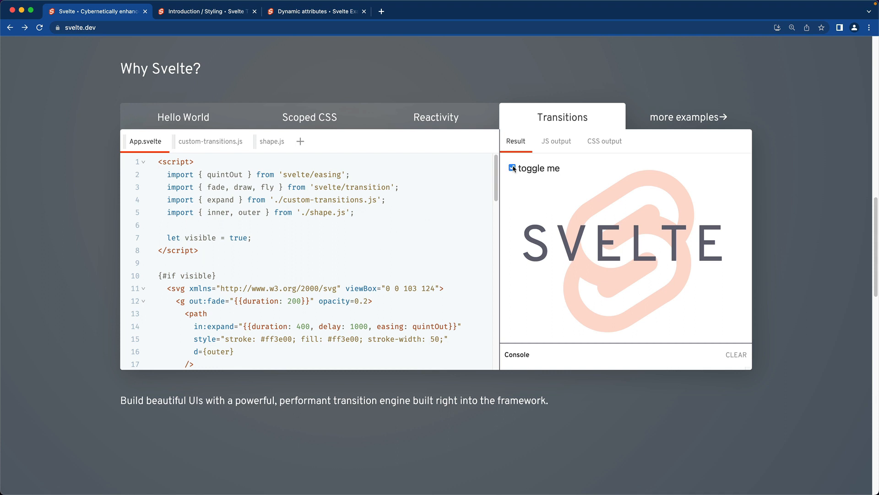
Uncheck and re-check 'toggle me' to hide the Svelte logo and replay its transition.
click(511, 167)
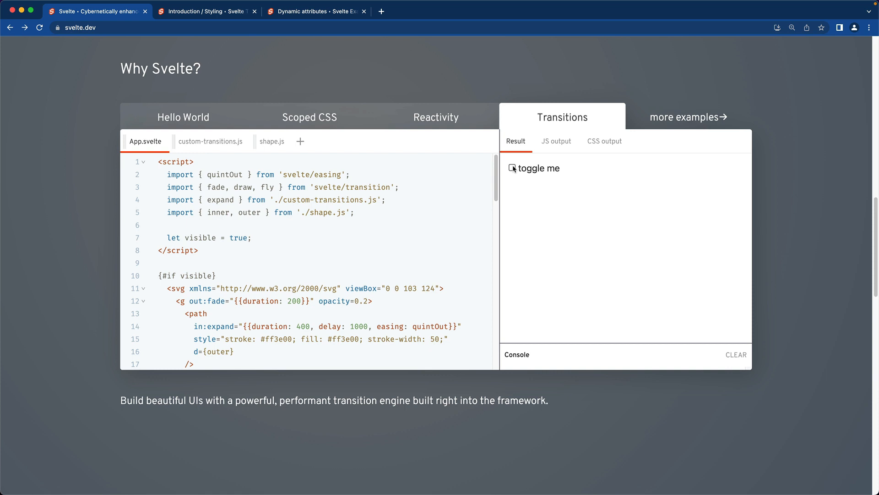
click(511, 168)
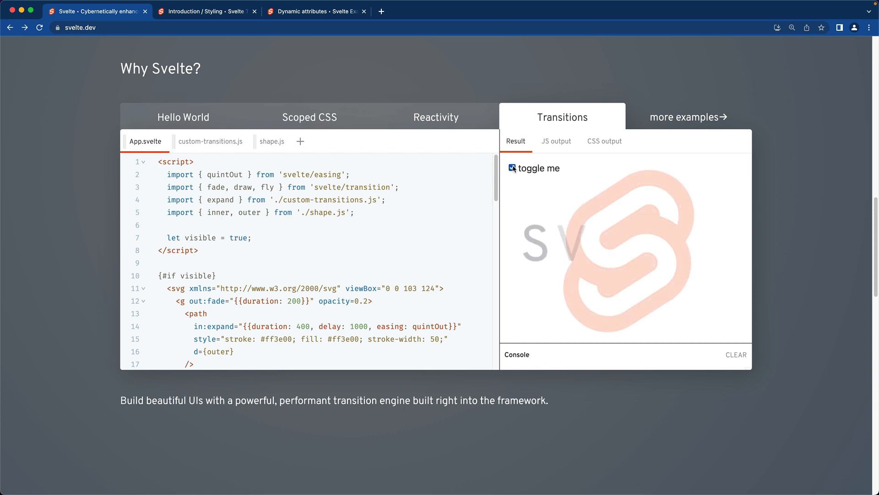